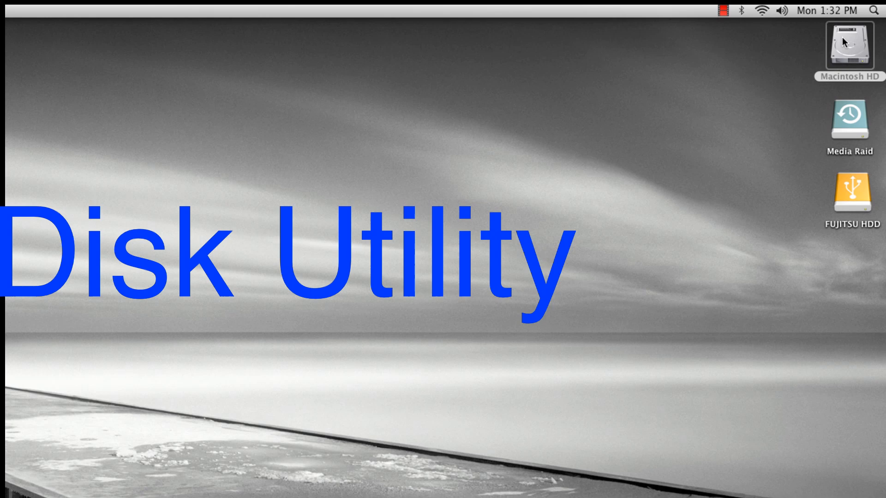
# Step: Select the Macintosh HD drive icon on the desktop
pyautogui.click(849, 51)
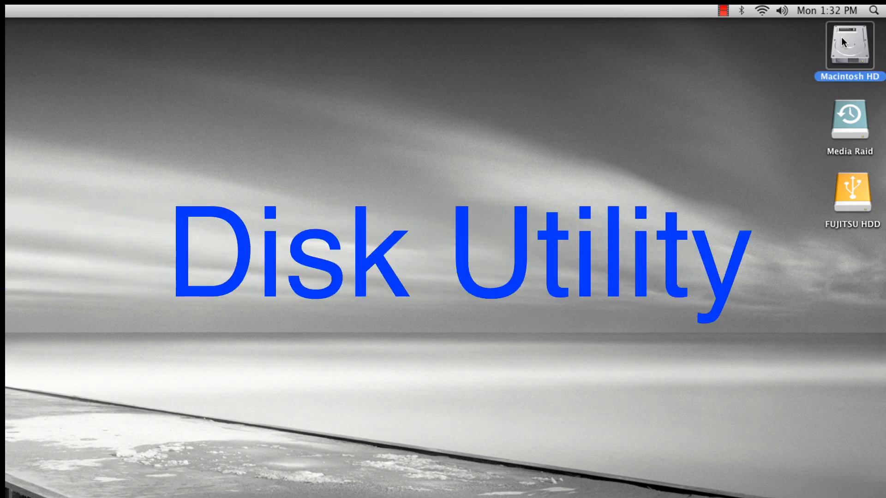
# Step: Open Macintosh HD and scroll down Applications to the Utilities folder
pyautogui.doubleClick(849, 50)
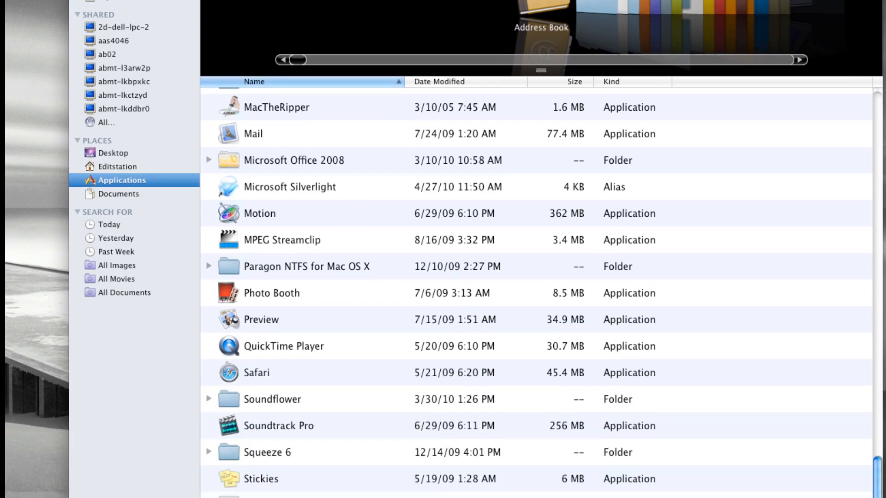
pyautogui.scroll(-3)
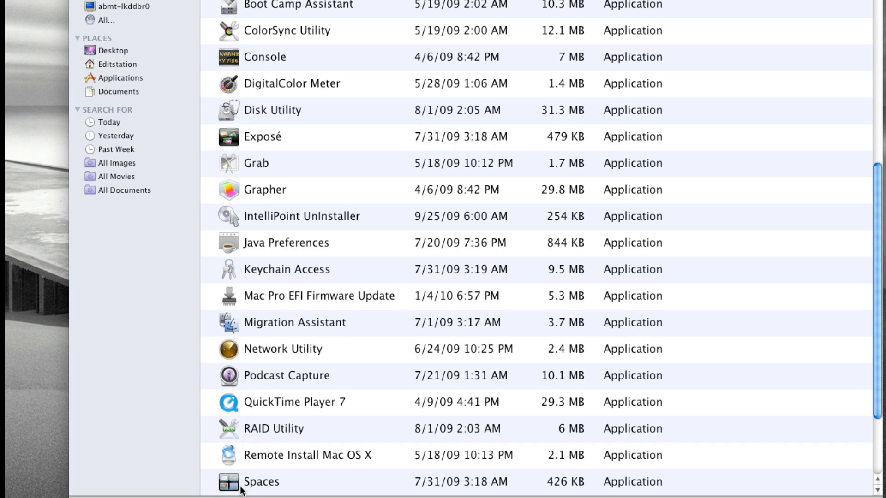
pyautogui.moveTo(276, 116)
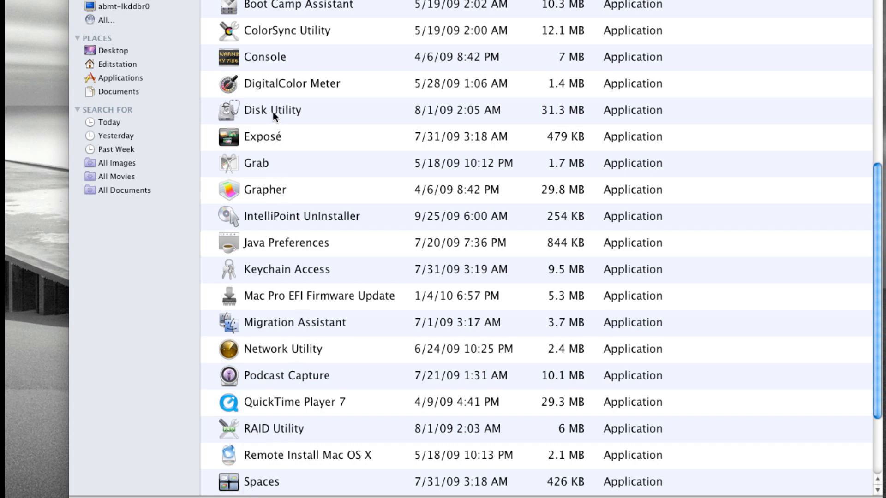
# Step: Launch Disk Utility and select the Macintosh HD volume in the sidebar
pyautogui.doubleClick(272, 111)
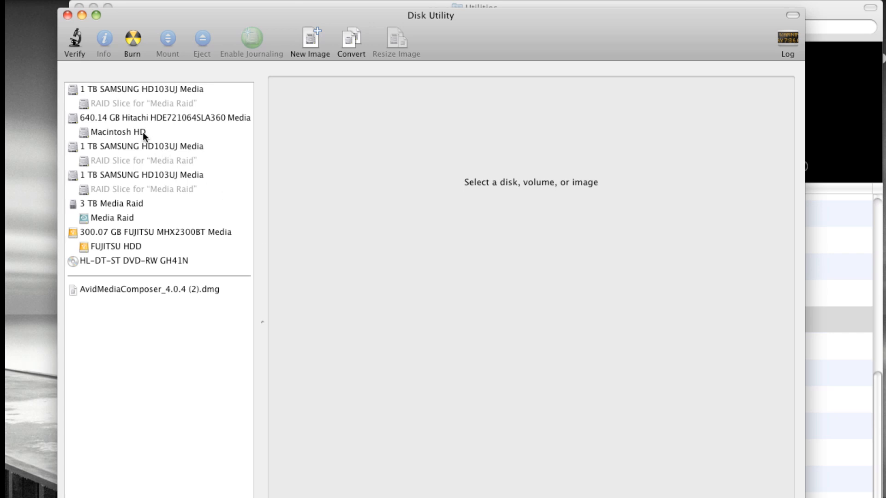
pyautogui.click(116, 132)
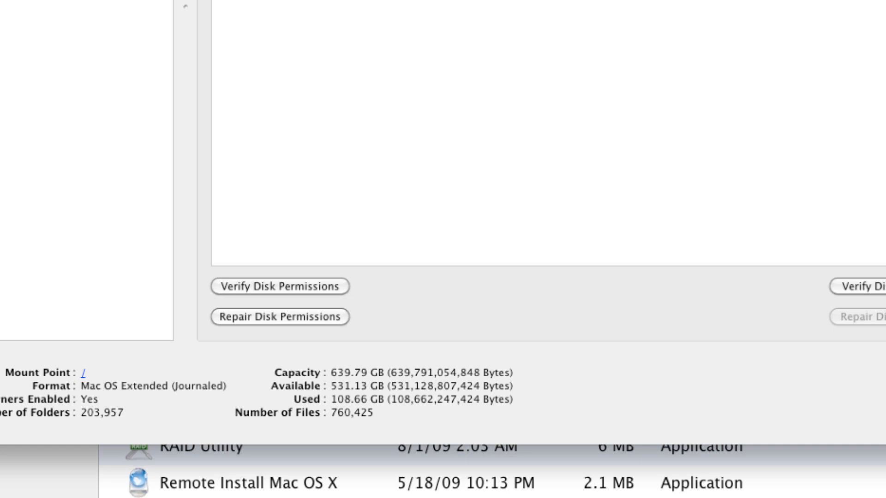
# Step: Run Repair Disk Permissions on the Macintosh HD volume
pyautogui.click(203, 300)
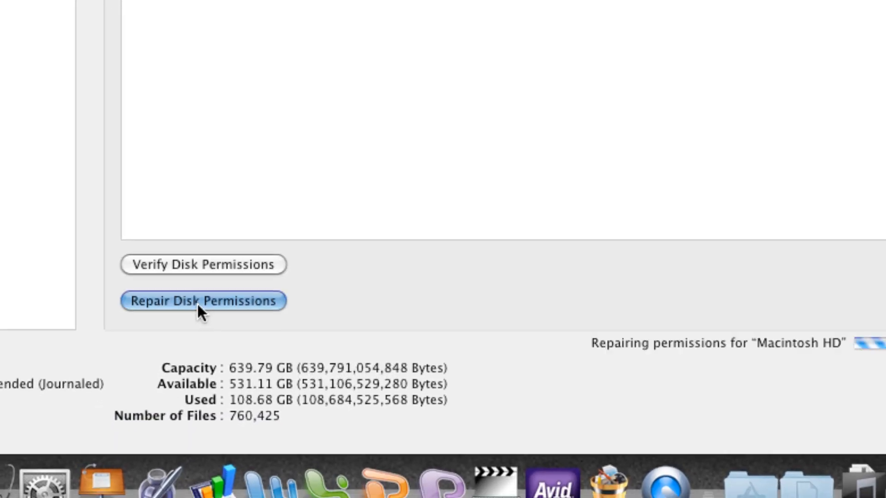
pyautogui.click(203, 300)
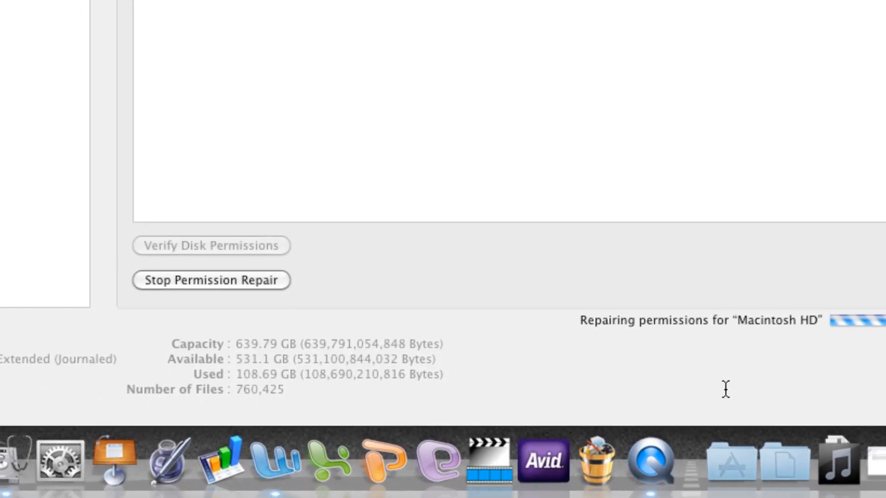